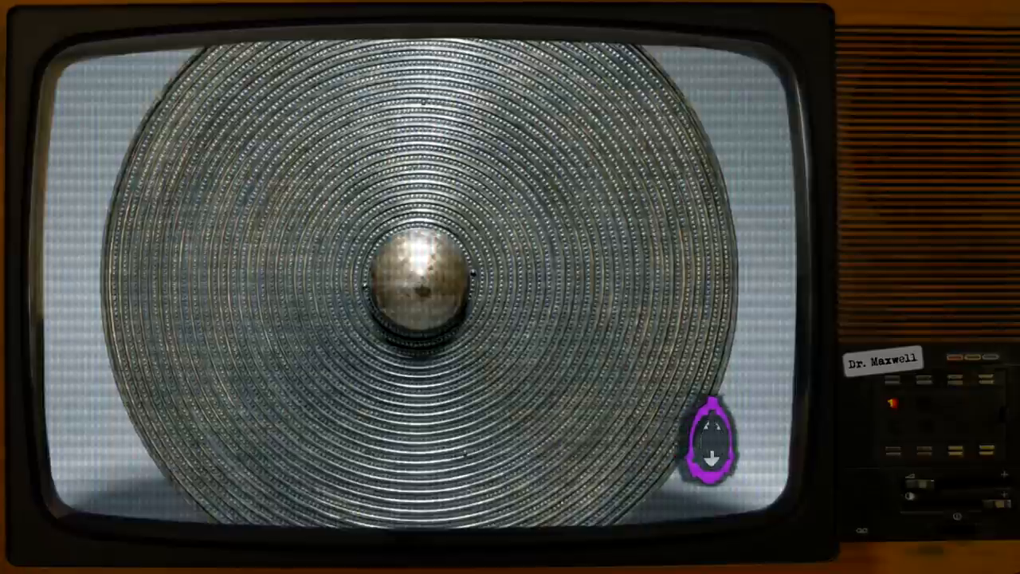
{"action": "left_click", "coordinate": [709, 443]}
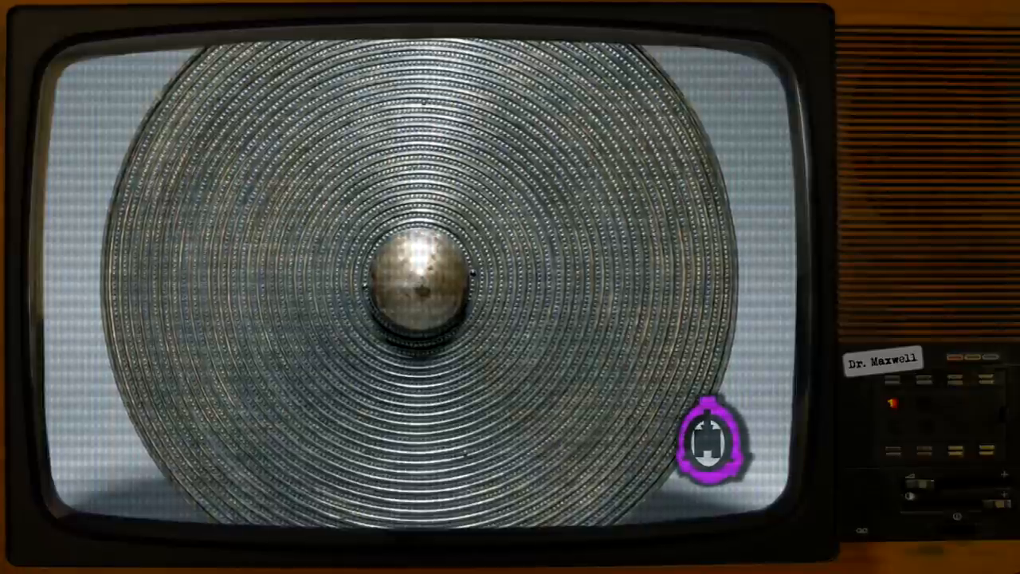